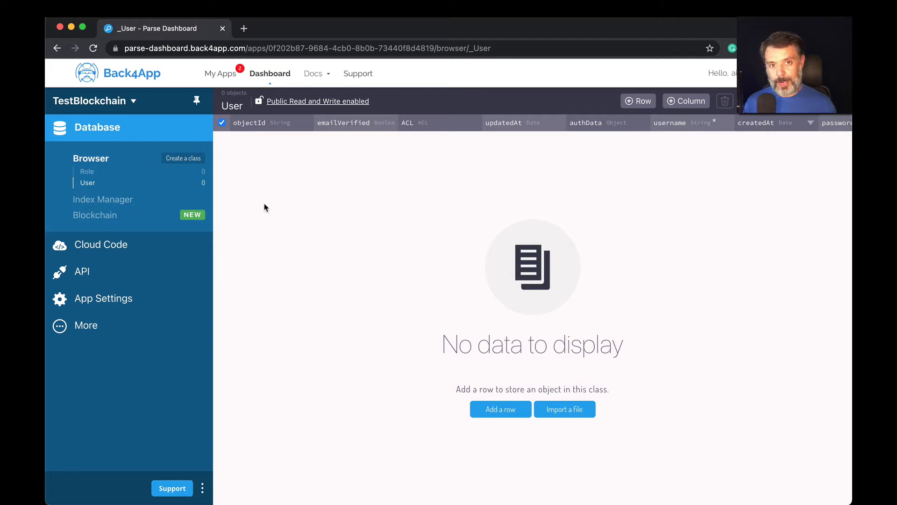
mouse_move(94, 215)
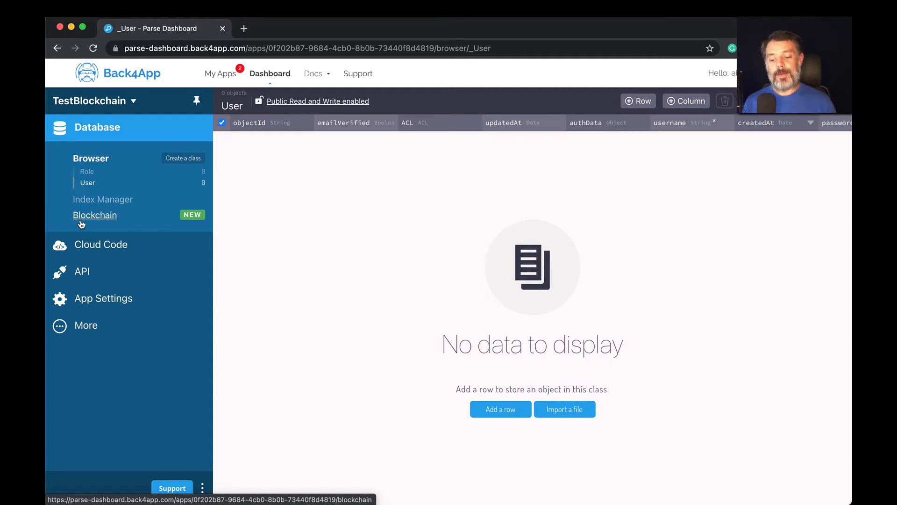
Open the Blockchain Data Storage page showing the ETH development network with 100.00 balance.
click(95, 215)
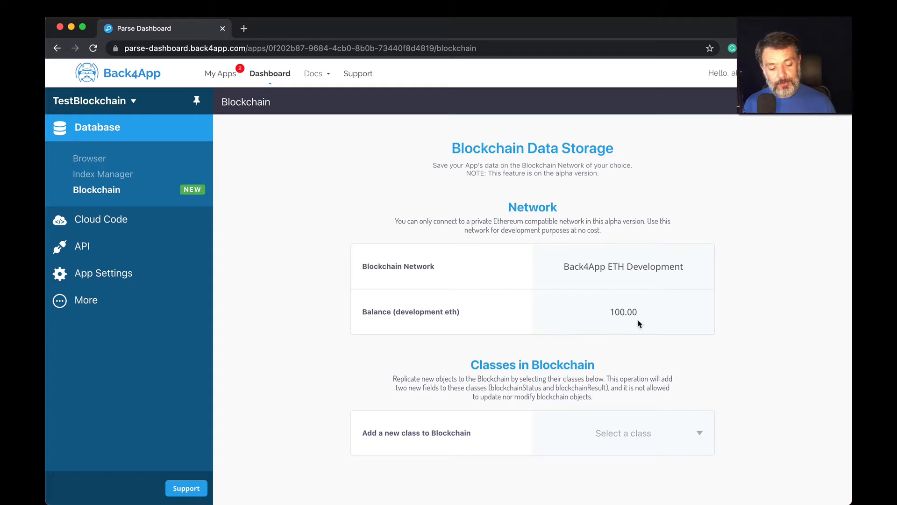
mouse_move(626, 319)
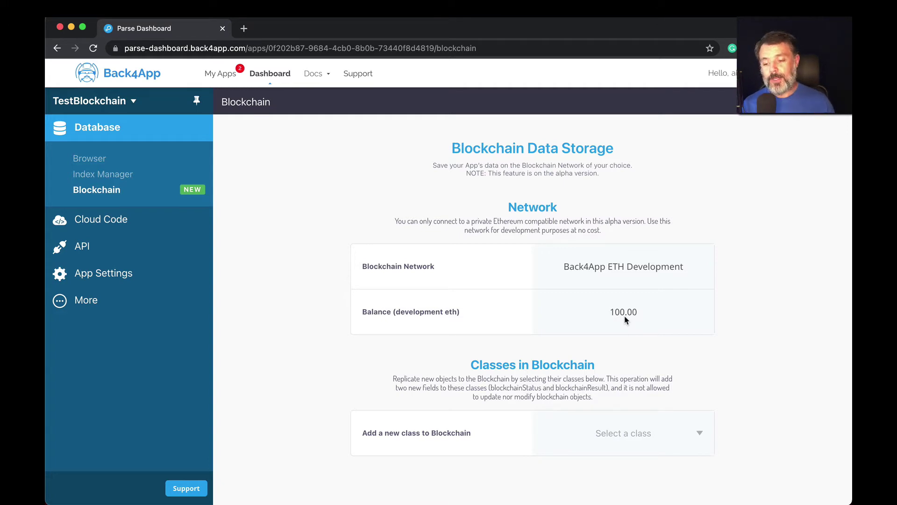
mouse_move(89, 158)
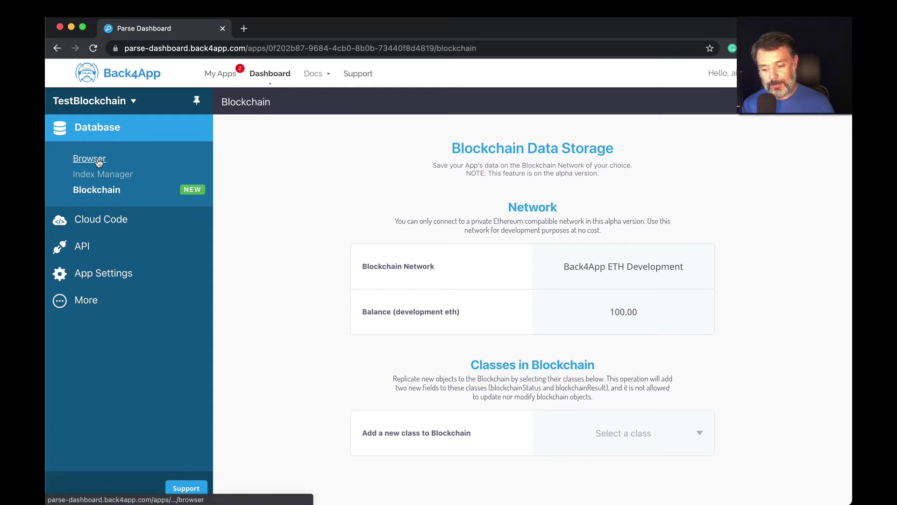
Create a class named 'MyClass' with public read and write enabled.
click(89, 159)
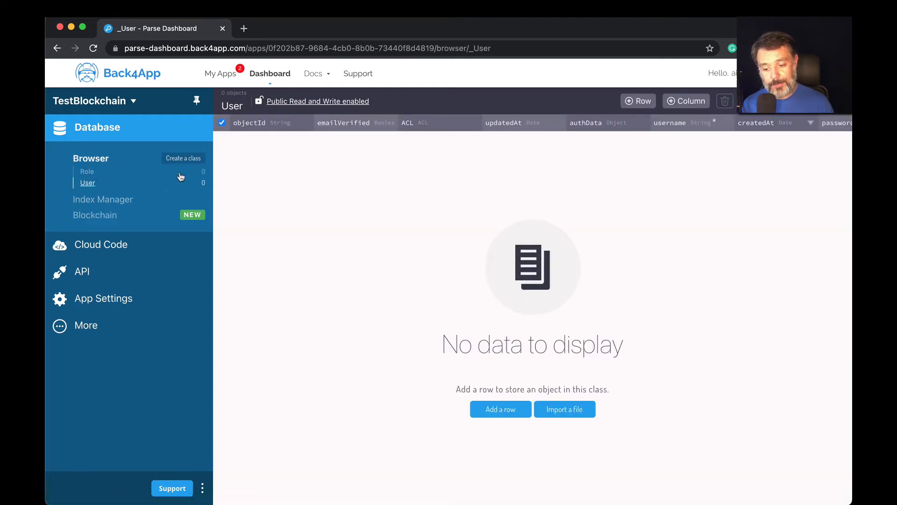
click(183, 158)
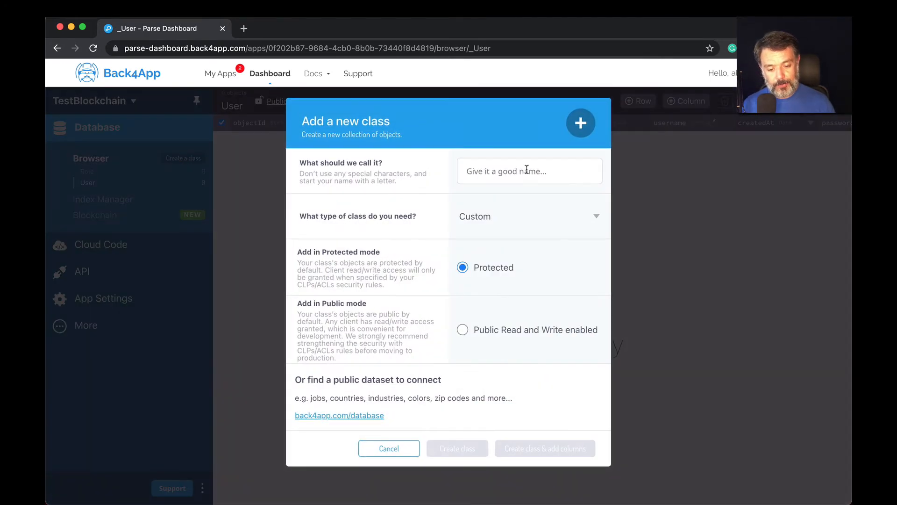
text(MyClass)
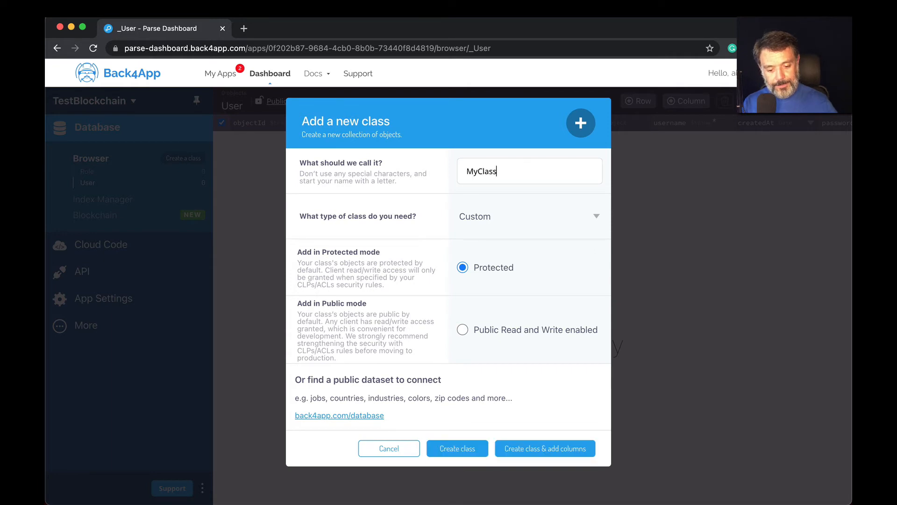
click(462, 329)
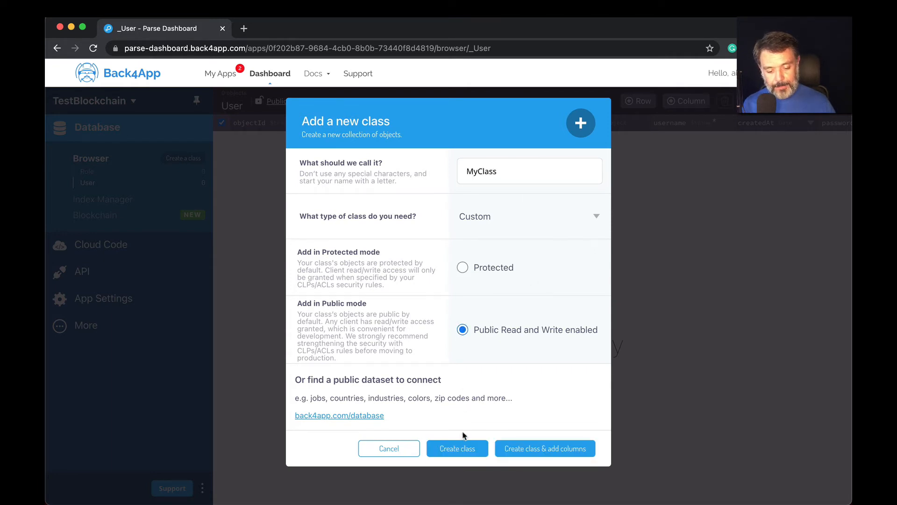
click(457, 448)
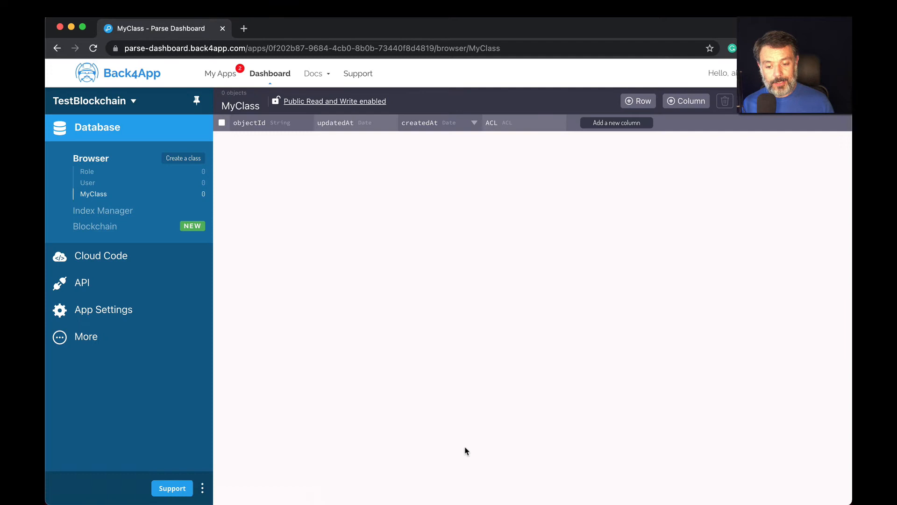
click(222, 123)
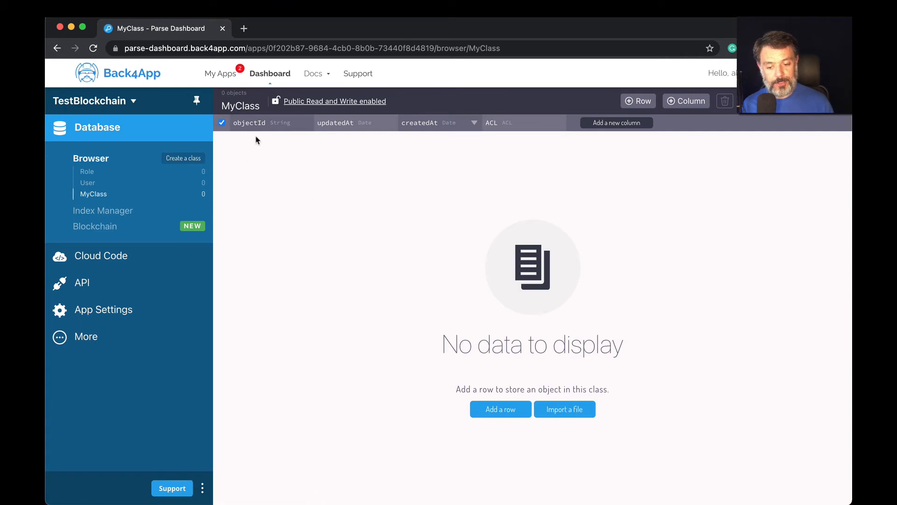
mouse_move(537, 141)
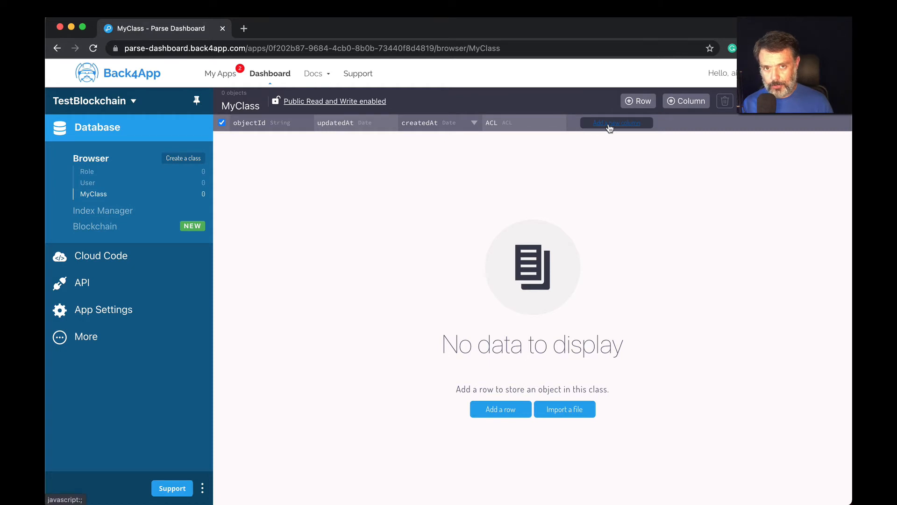
Add a String column named 'name' to MyClass.
click(616, 122)
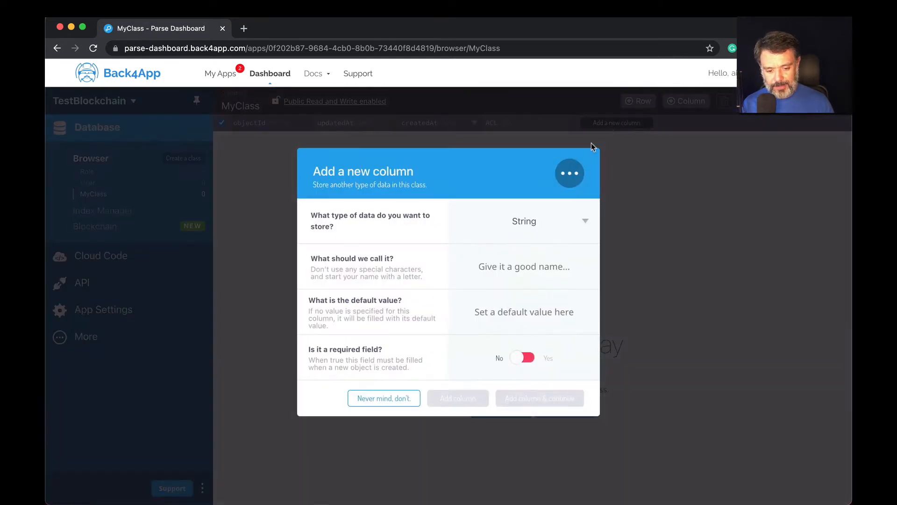
click(523, 266)
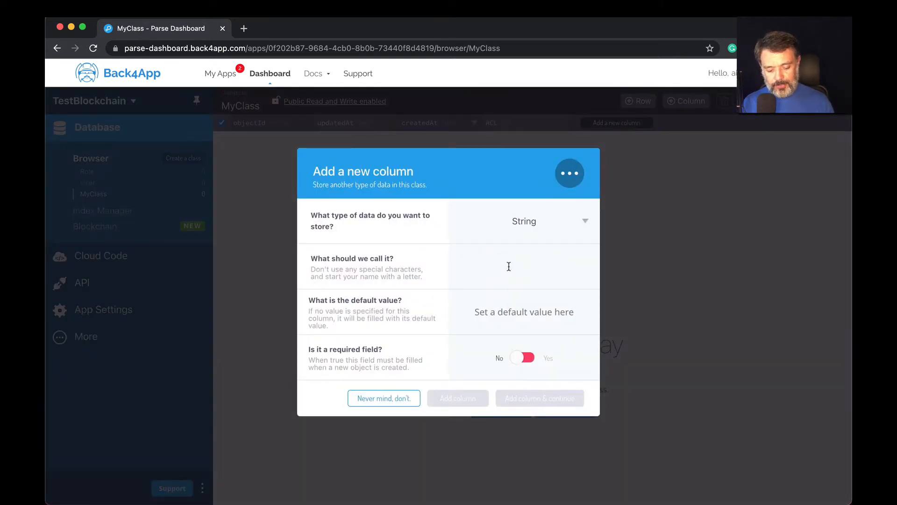
text(name)
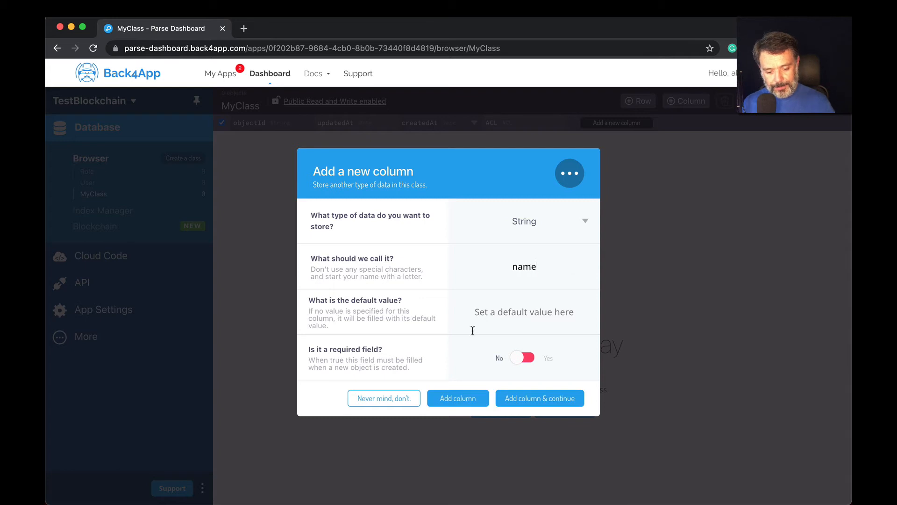
click(458, 398)
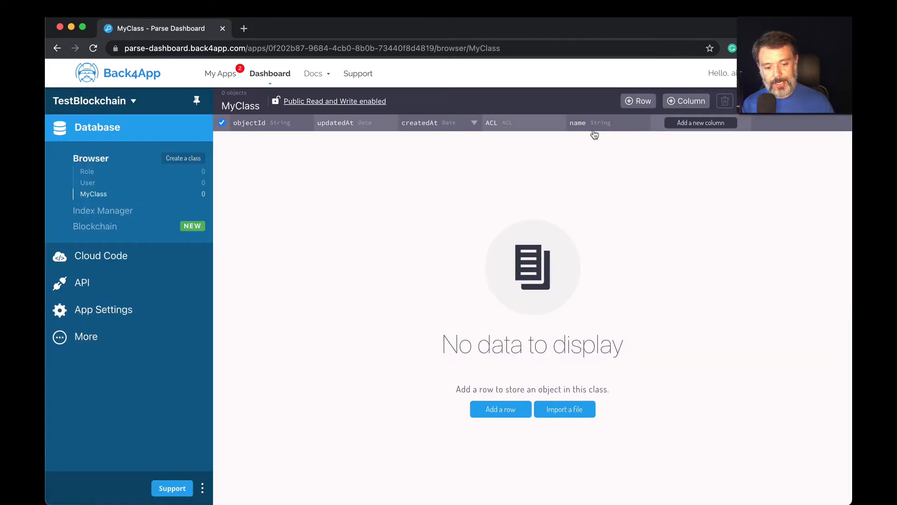
mouse_move(539, 214)
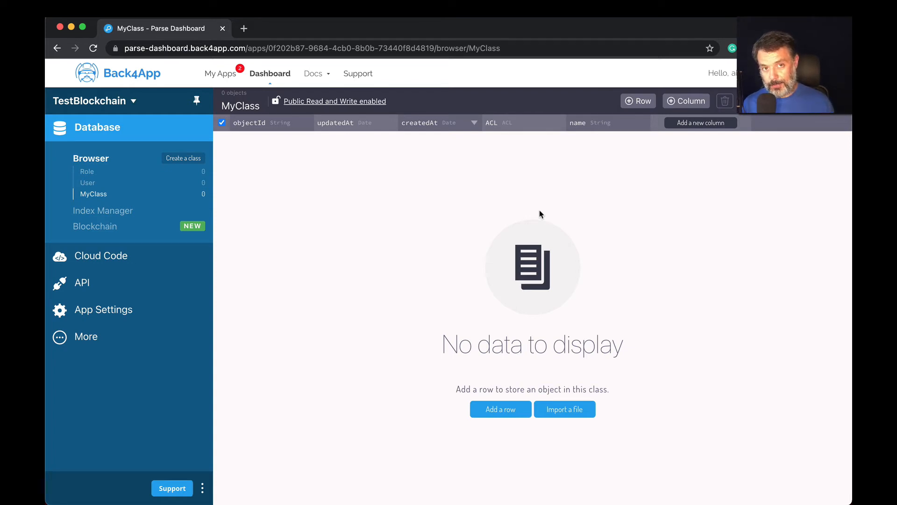
mouse_move(95, 226)
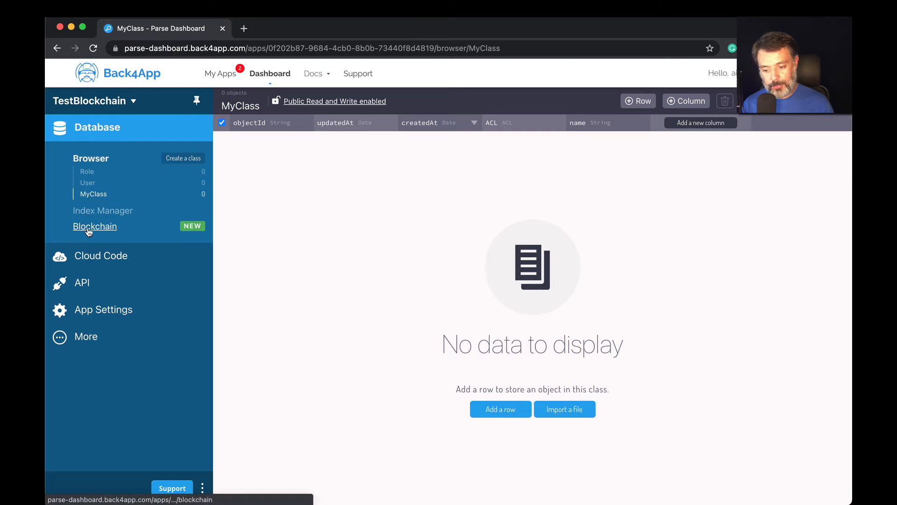
Add MyClass to the blockchain from the Blockchain page's class dropdown.
click(95, 225)
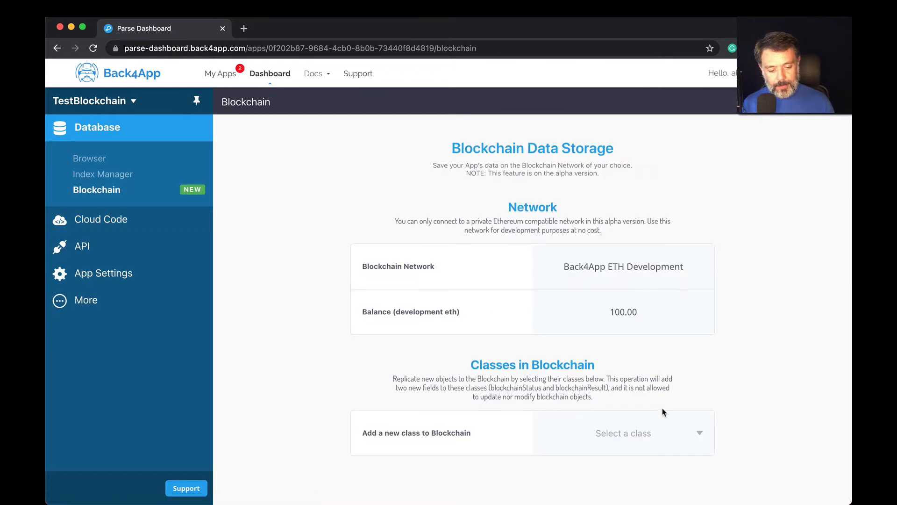
click(623, 433)
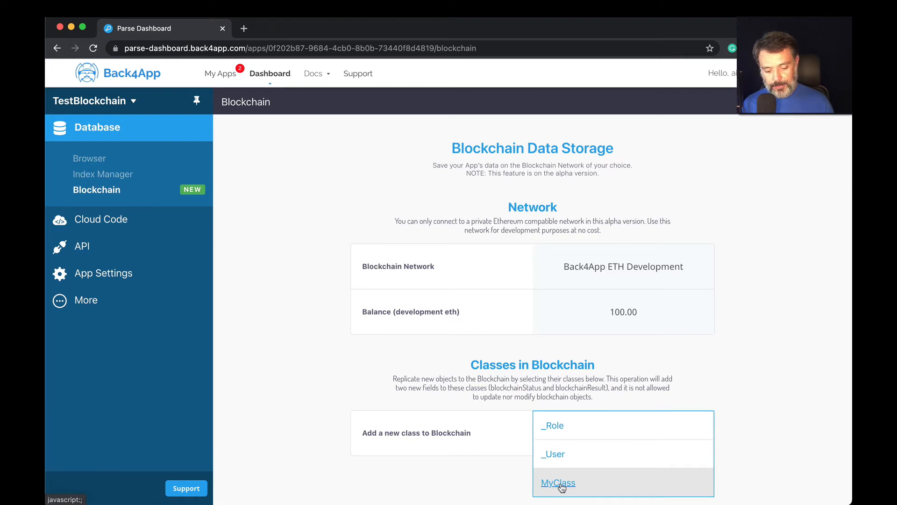
click(558, 483)
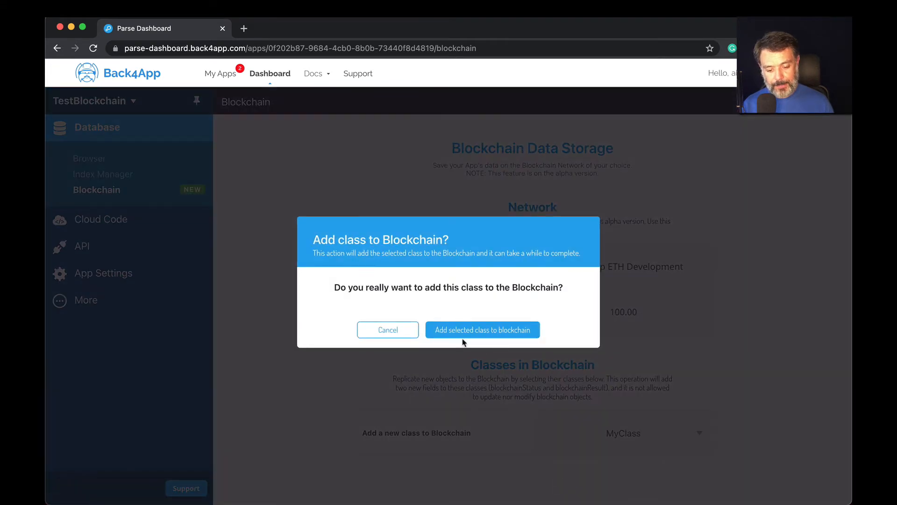
click(482, 329)
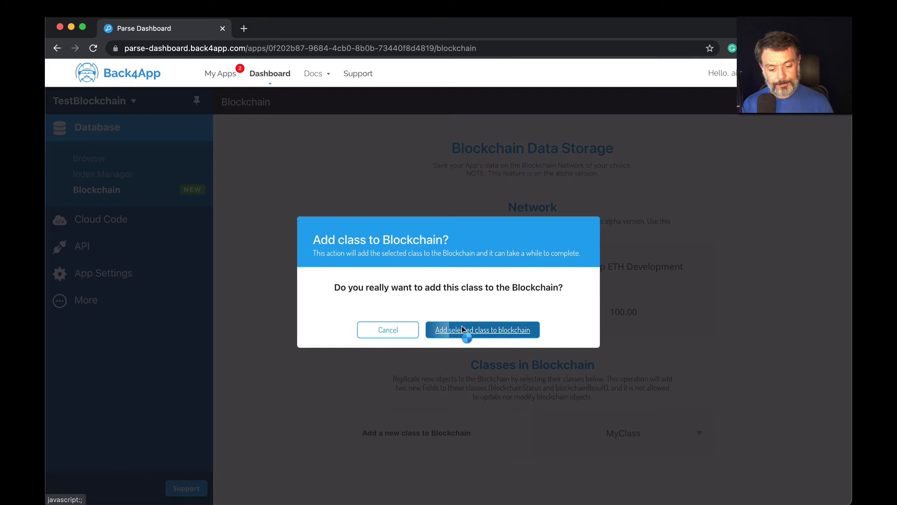
click(482, 329)
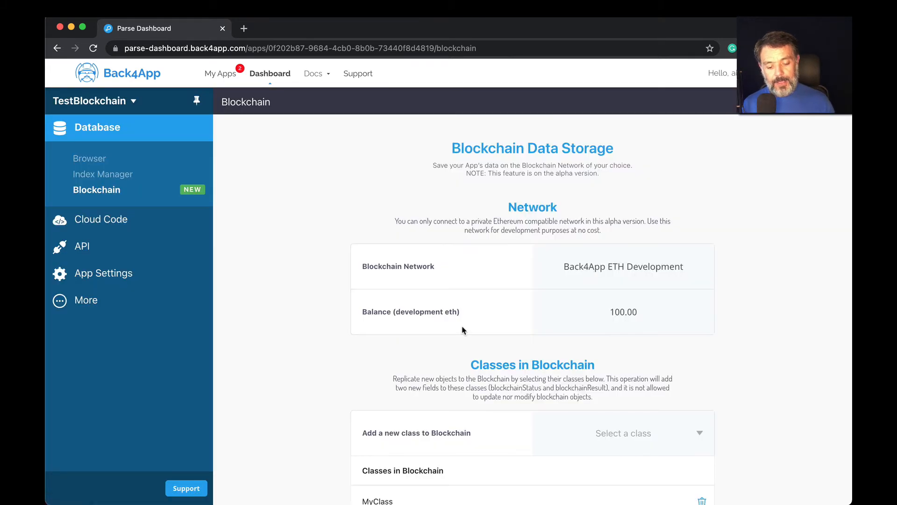
scroll(down, 3)
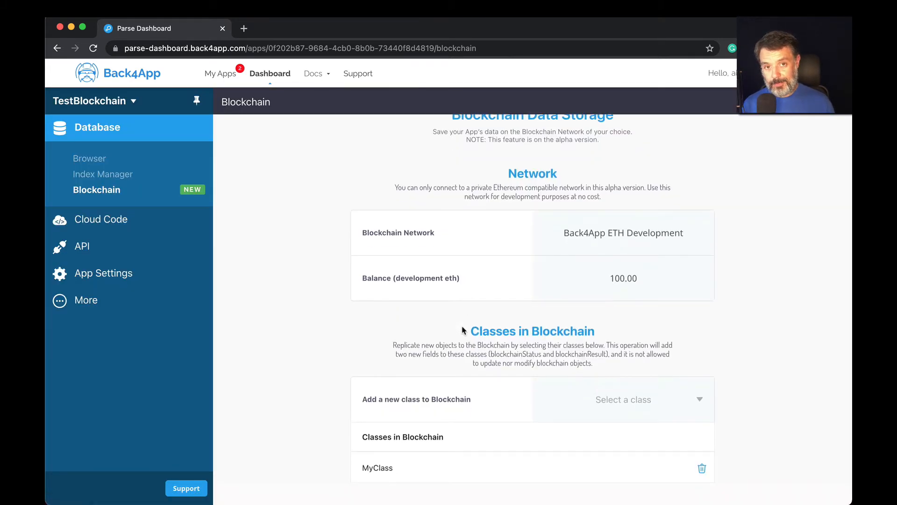
mouse_move(618, 296)
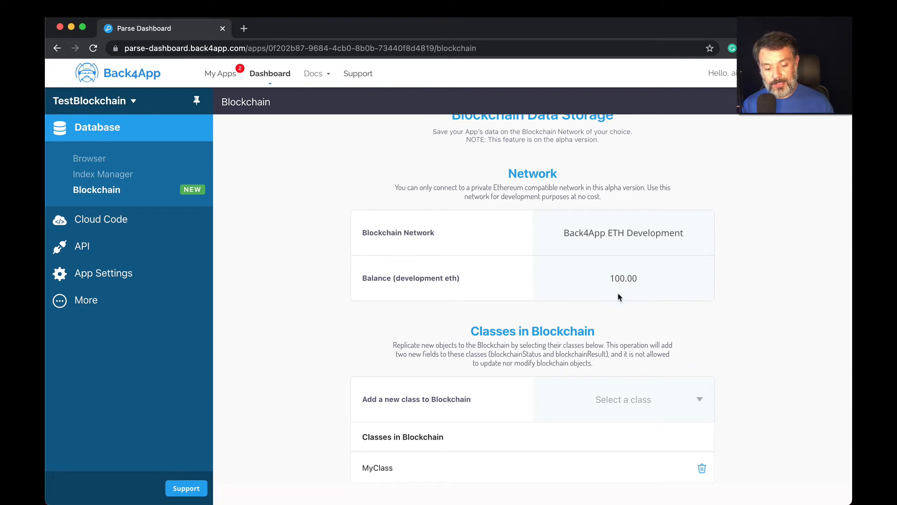
mouse_move(619, 272)
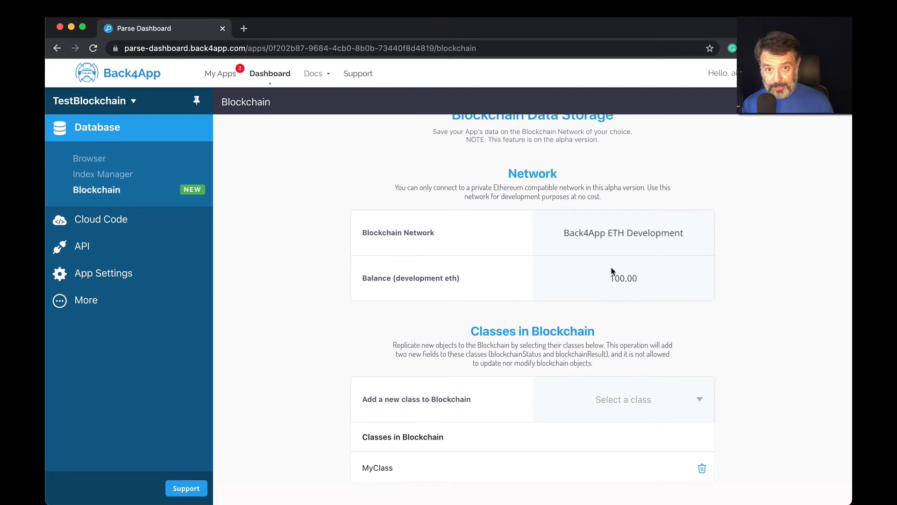
mouse_move(207, 174)
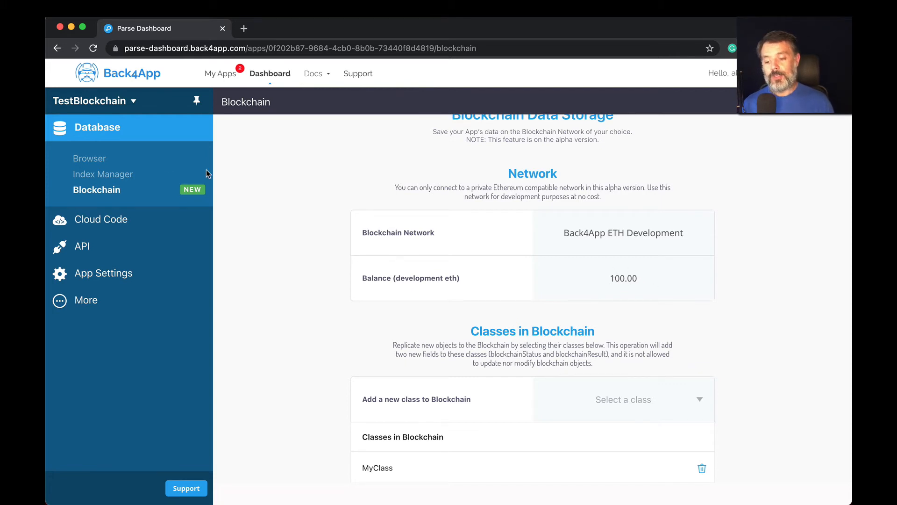
Add a row to MyClass with name 'Alex' and reload the data.
click(90, 158)
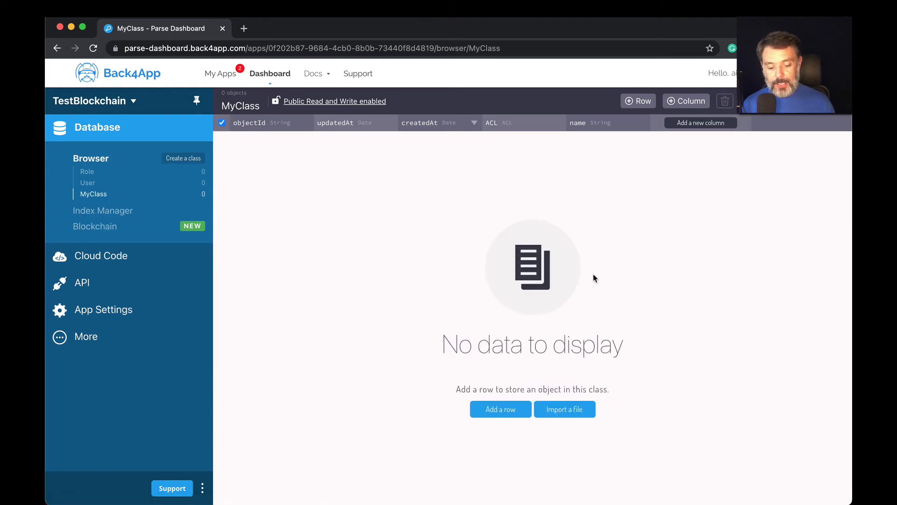
mouse_move(280, 139)
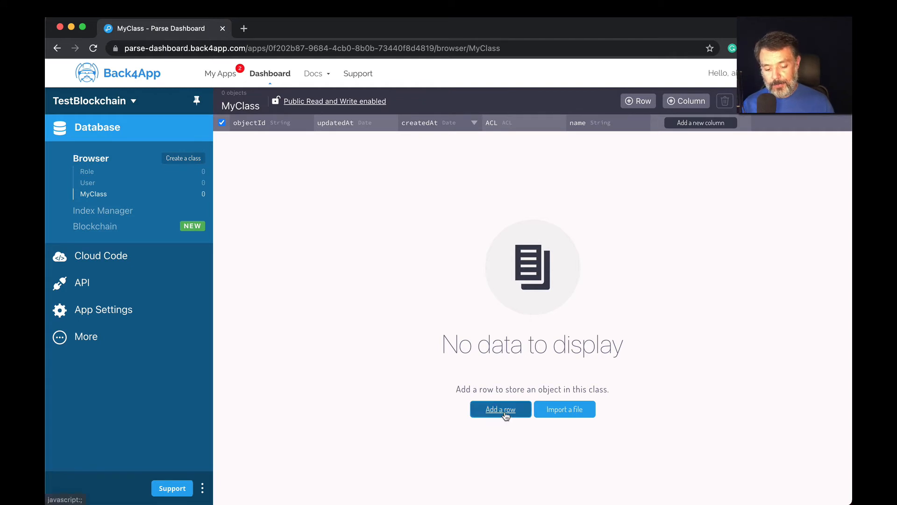
click(500, 408)
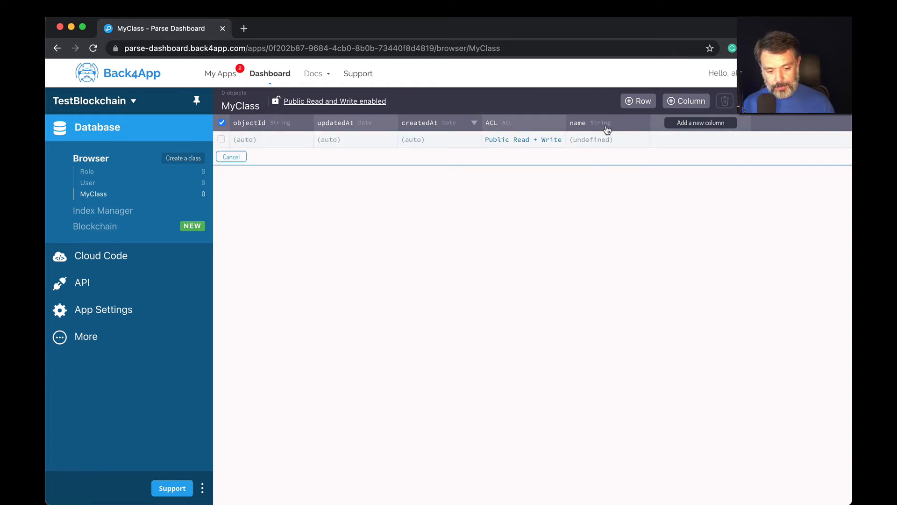
click(607, 139)
text(Alex)
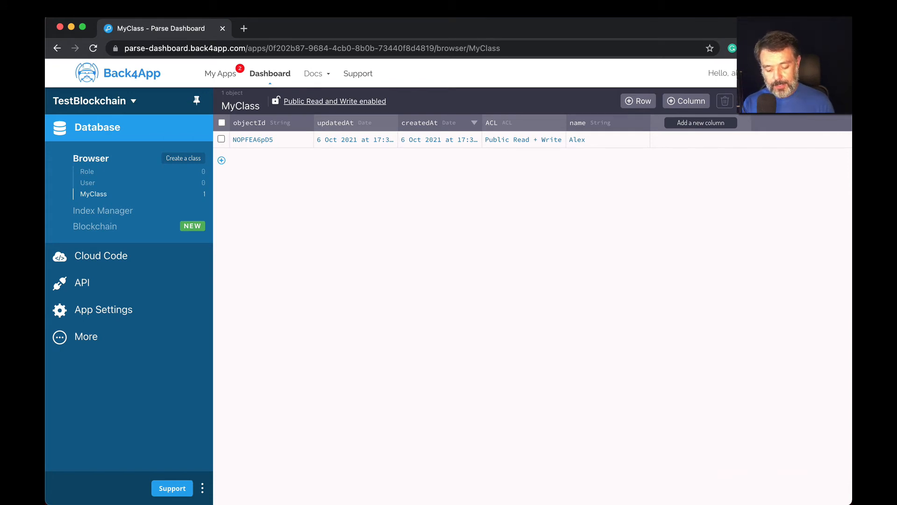
click(93, 48)
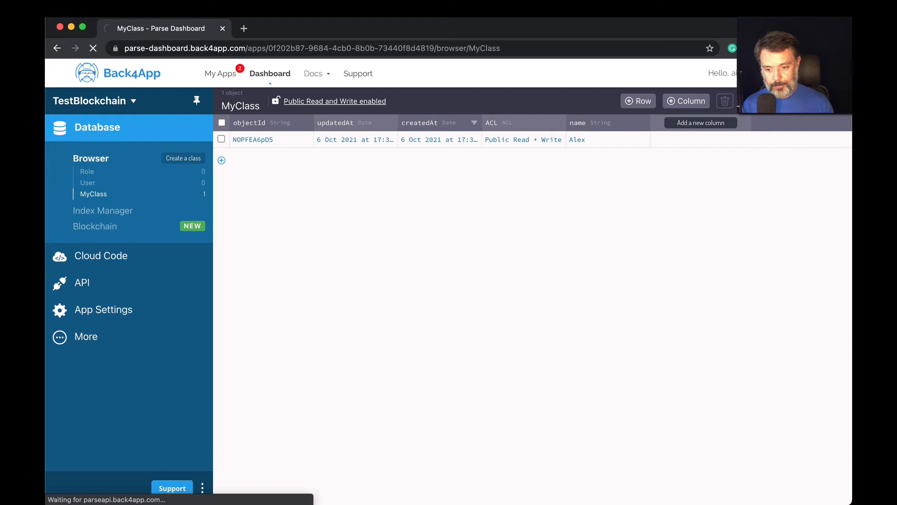
Refresh MyClass to see the Alex row's blockchainStatus Sent and blockchainResult log.
click(94, 48)
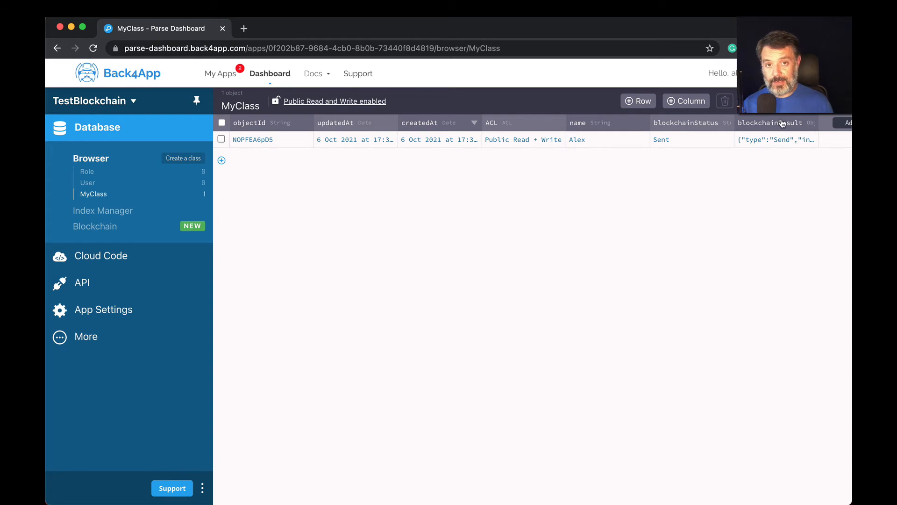
mouse_move(716, 144)
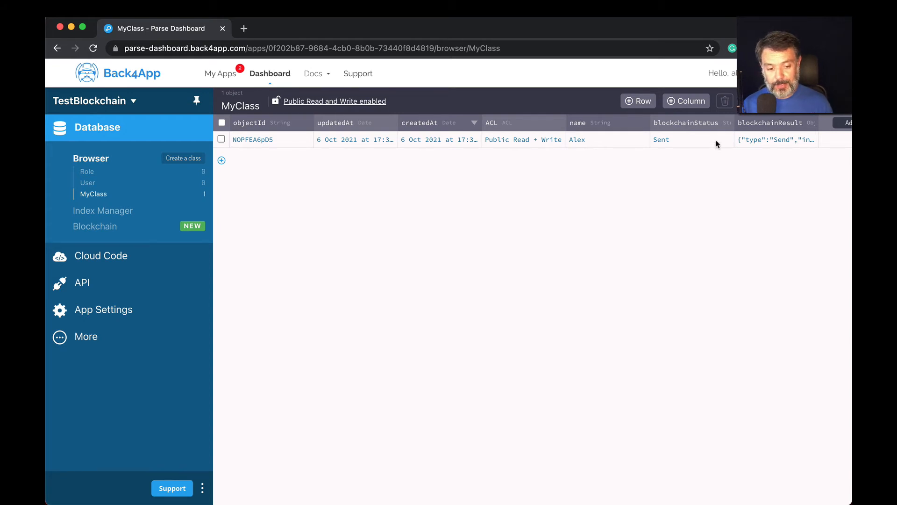
mouse_move(664, 142)
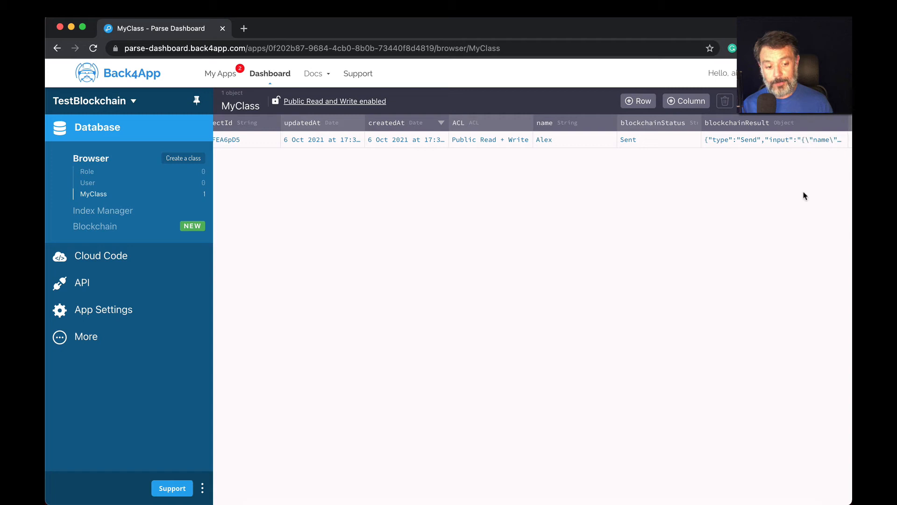
mouse_move(798, 204)
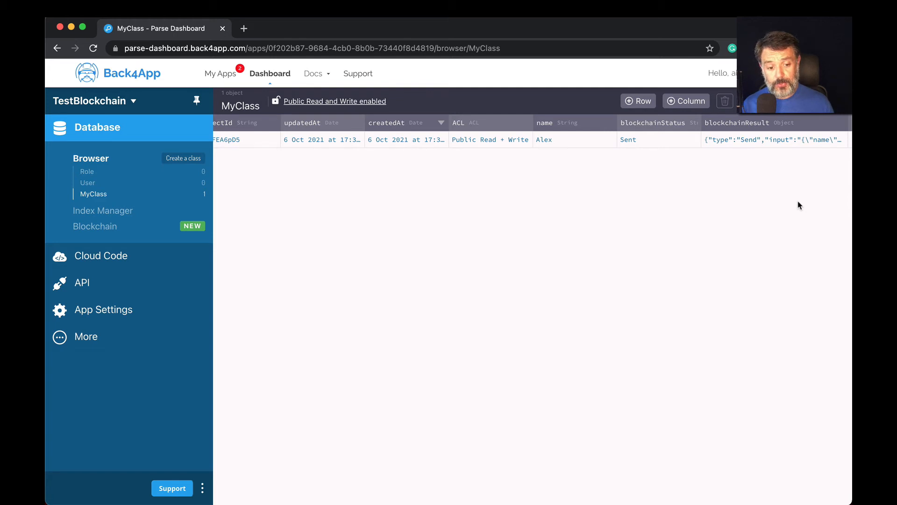
mouse_move(757, 170)
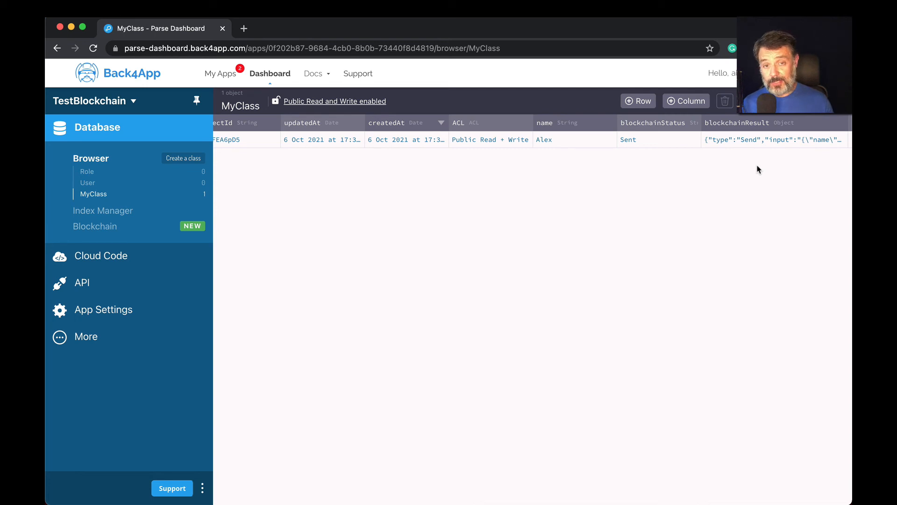
mouse_move(140, 228)
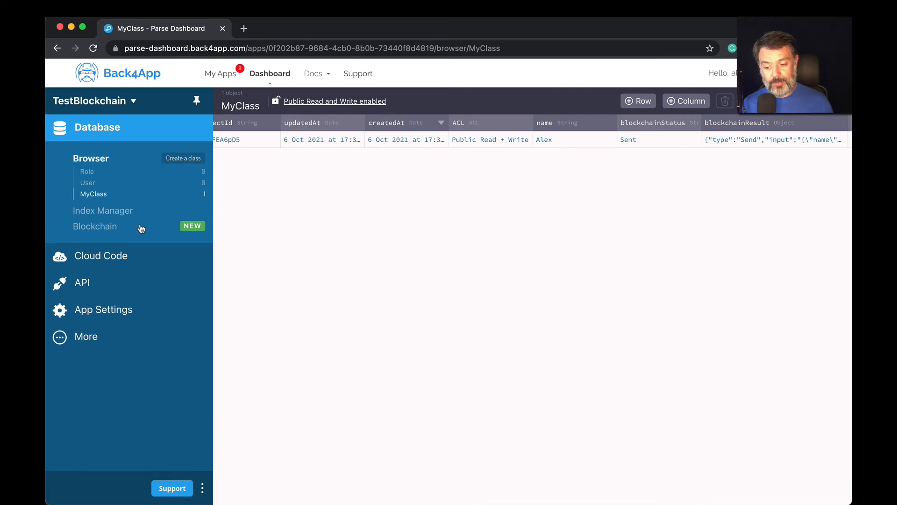
Return to the Blockchain page and scroll to Classes in Blockchain listing MyClass.
click(96, 226)
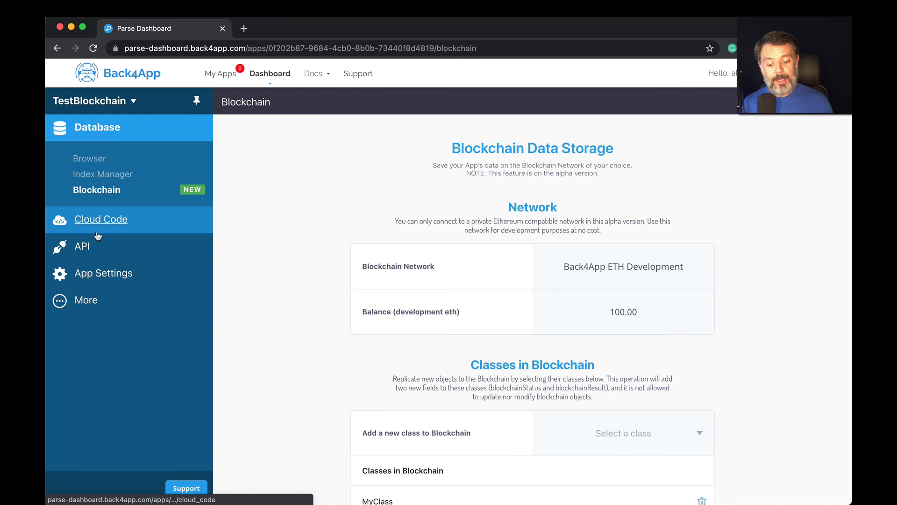
scroll(down, 3)
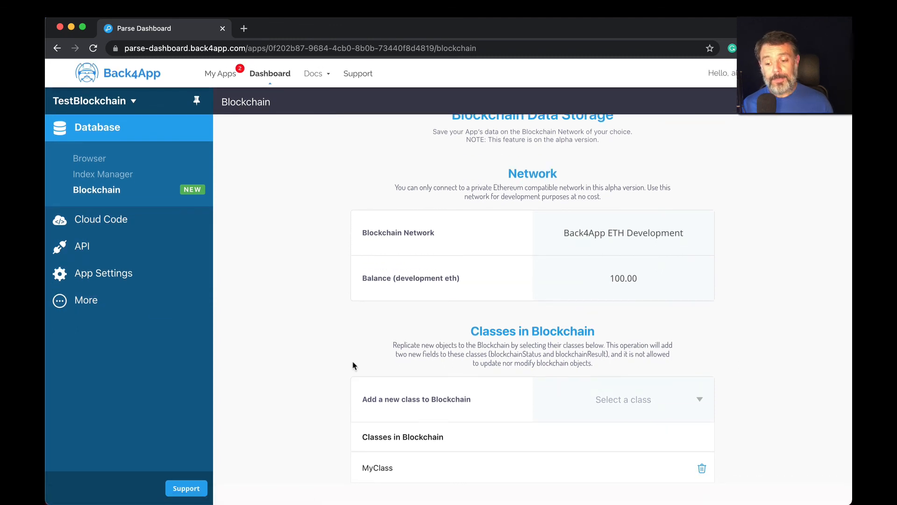
mouse_move(657, 299)
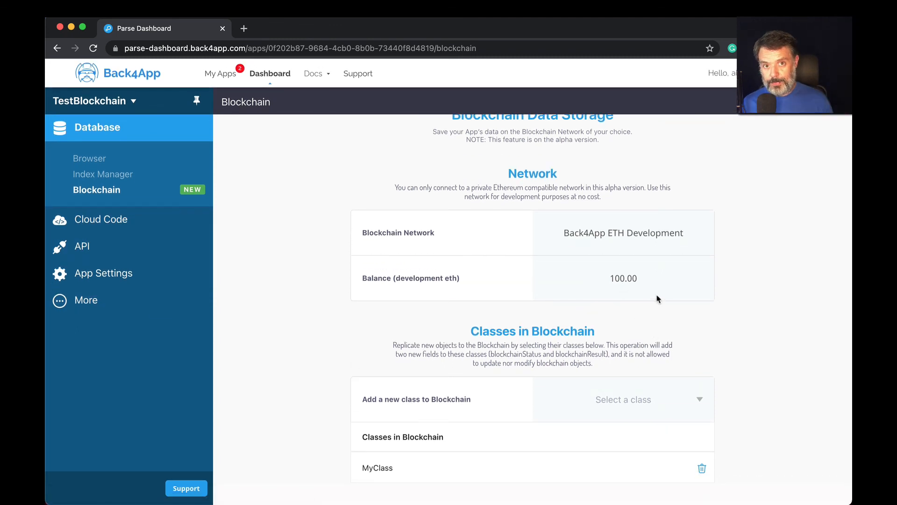